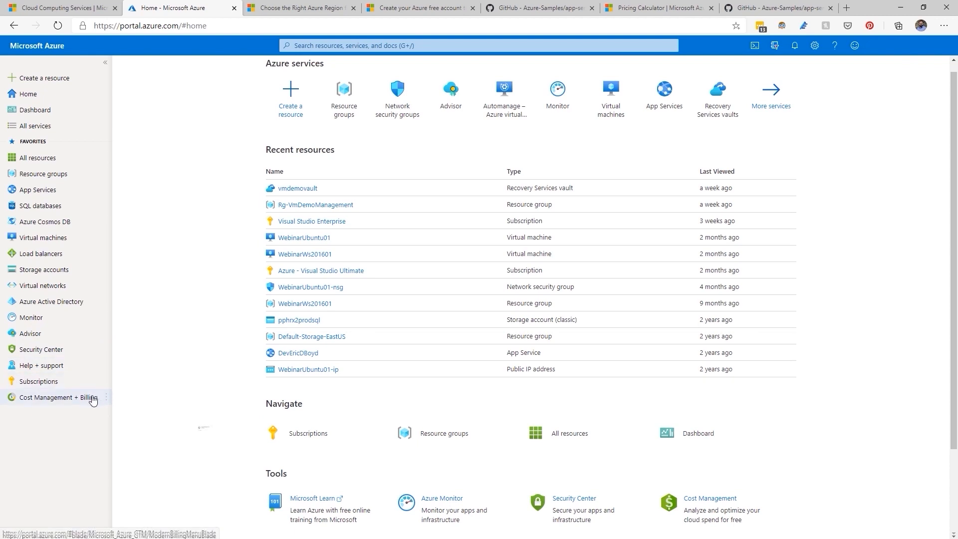
mouse_move(56, 398)
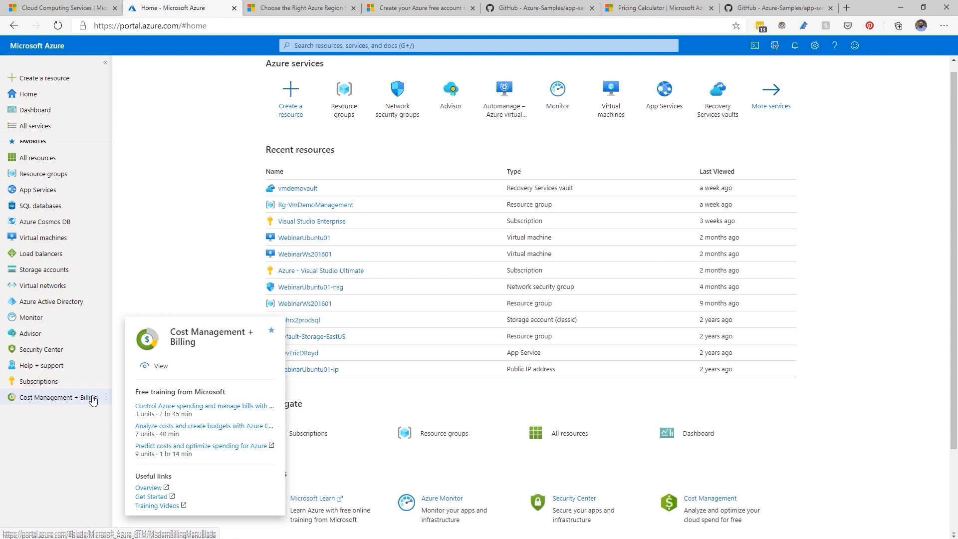
Step: Open Cost Management + Billing from the sidebar favorites to see the active subscription's billing
left_click(59, 397)
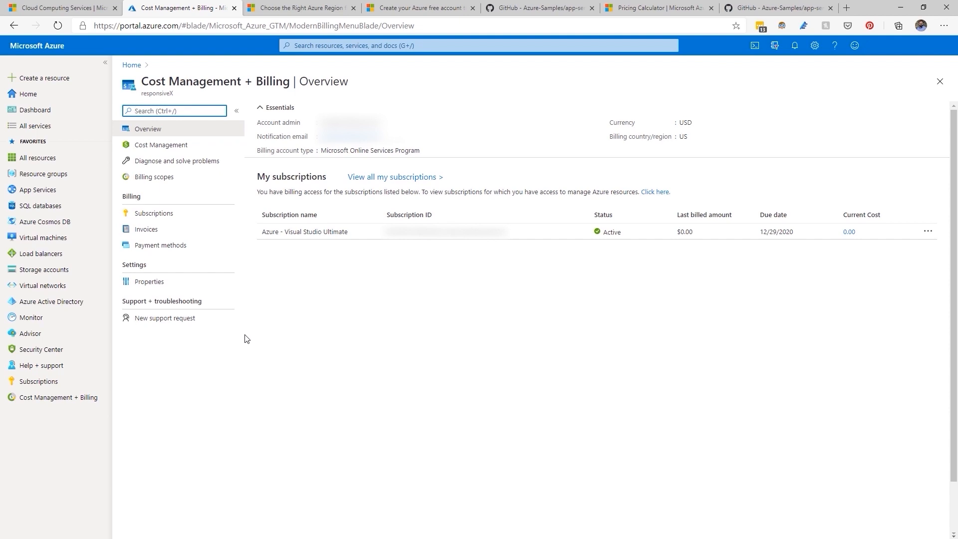
mouse_move(332, 237)
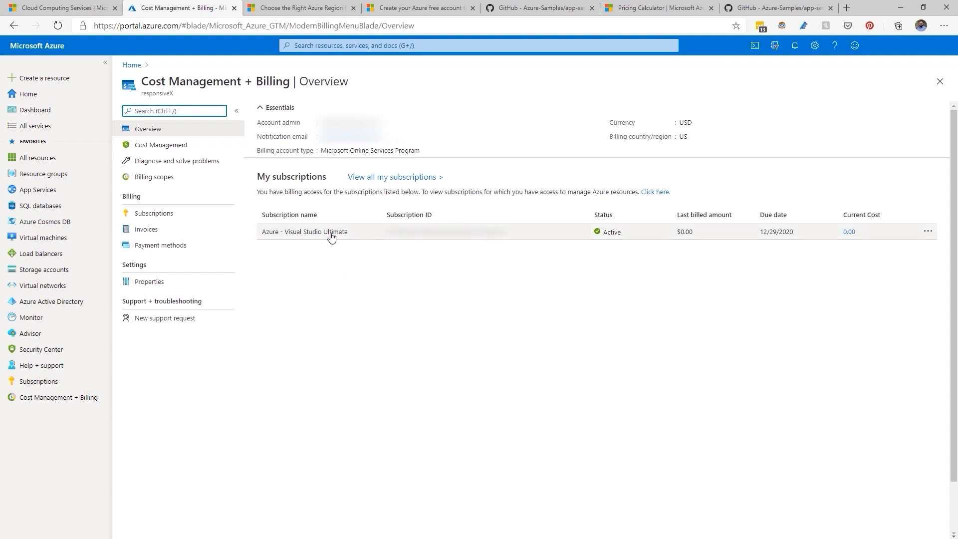
Step: View the Azure - Visual Studio Ultimate subscription, then return Home and search for 'free'
left_click(305, 231)
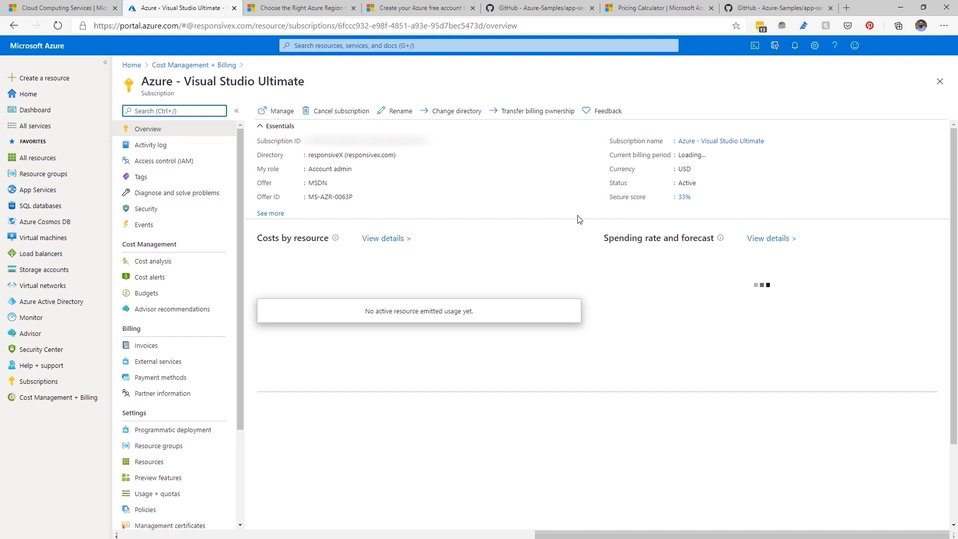
left_click(27, 93)
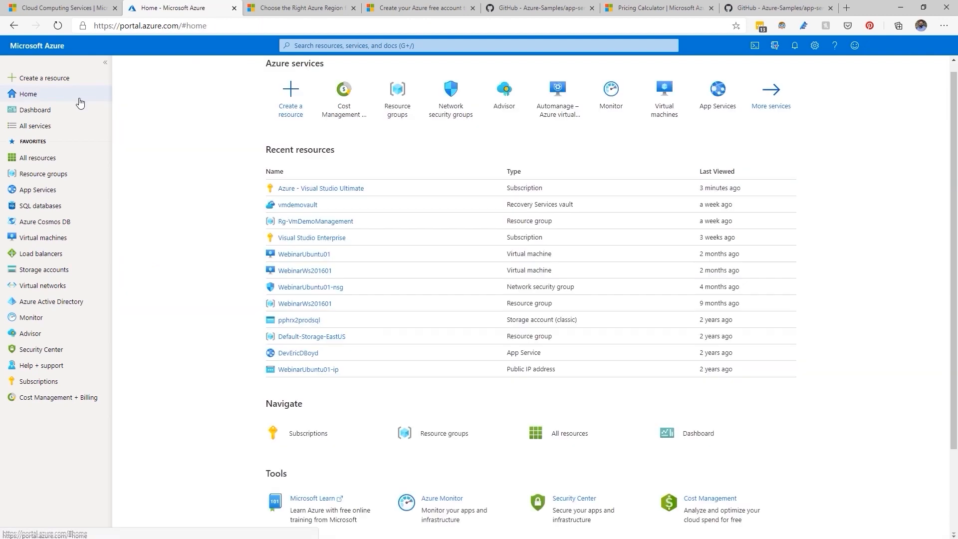
left_click(476, 45)
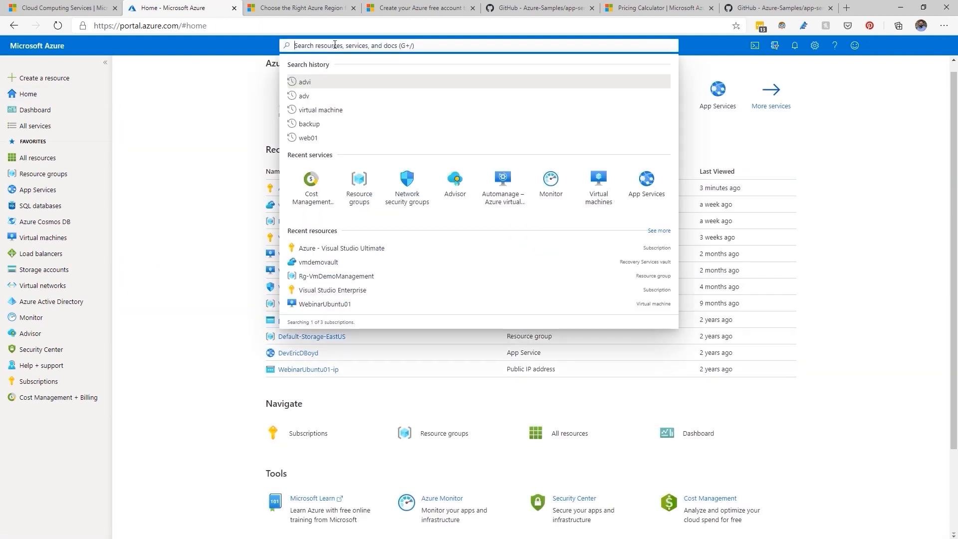
type("free")
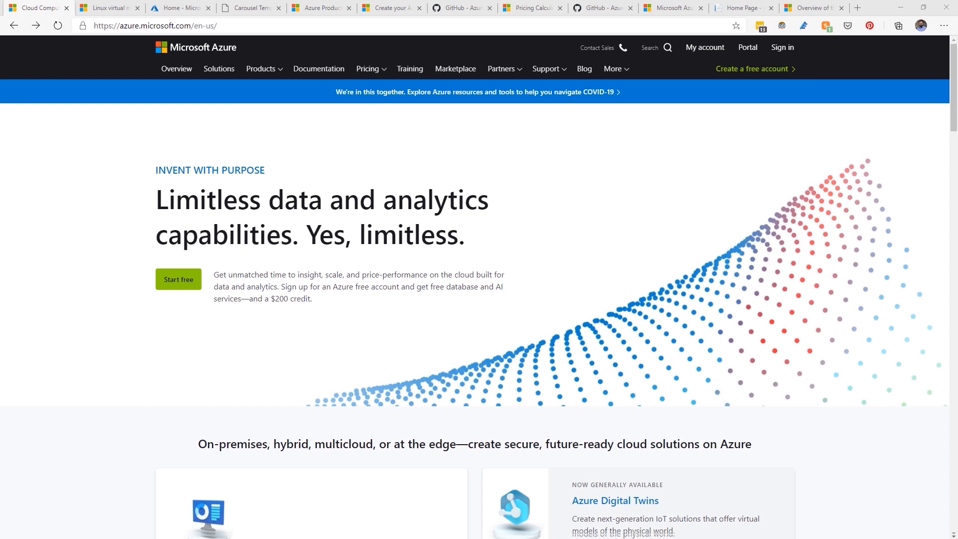
Step: In the pricing calculator, rename the VM estimate 'Web Server' and set region East US ($137.29/month)
left_click(367, 68)
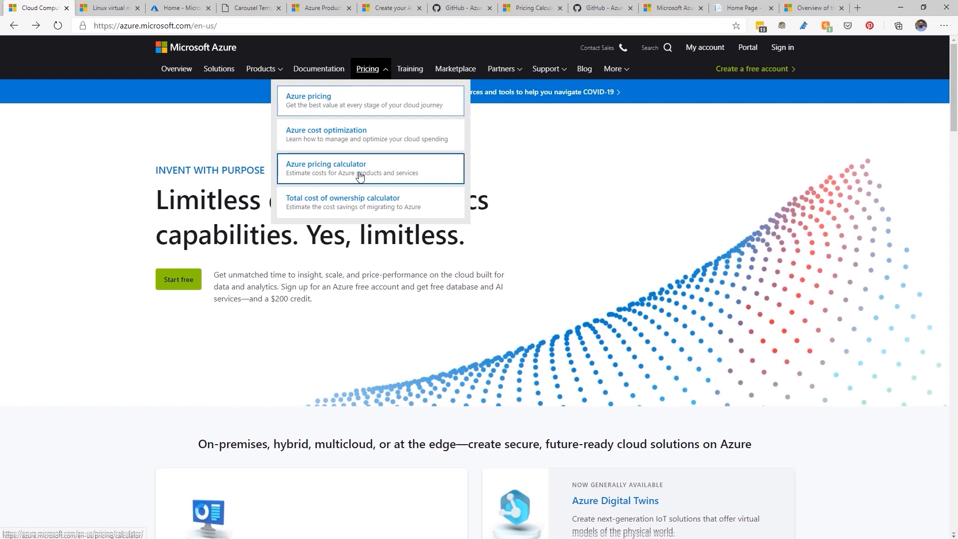
left_click(326, 168)
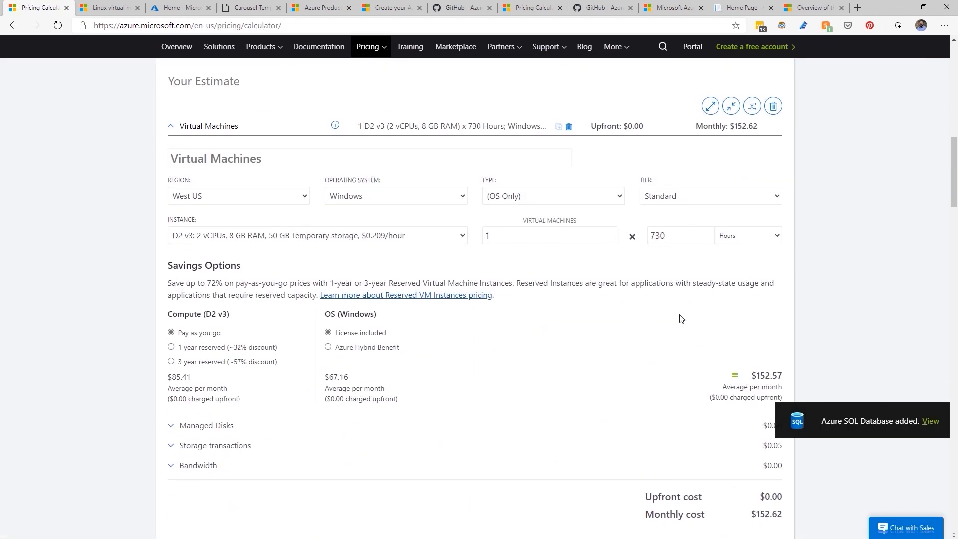
type("Web Ser")
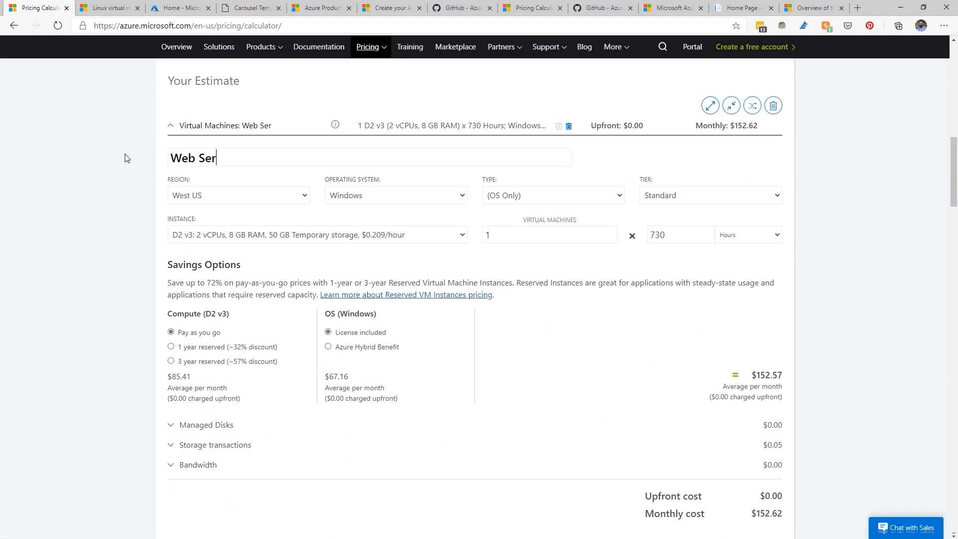
left_click(237, 195)
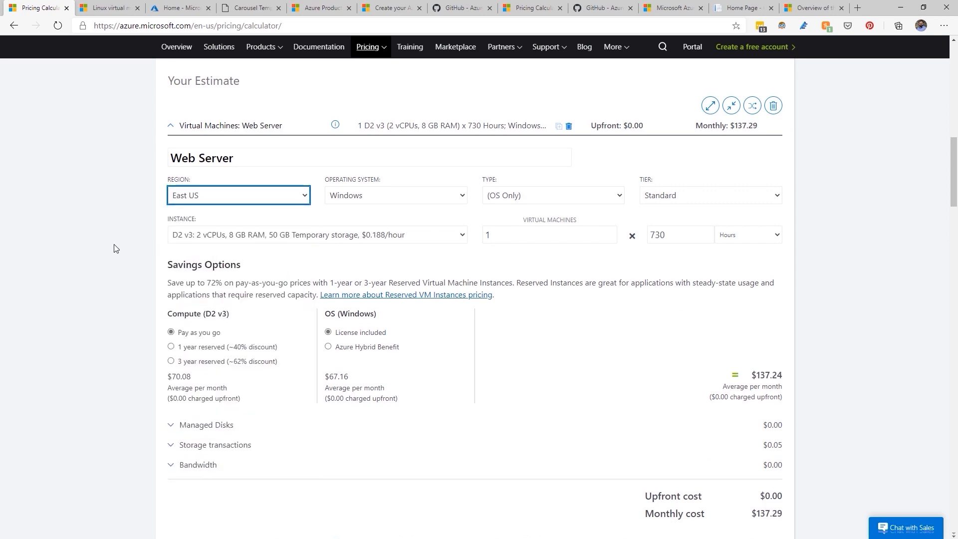
scroll("down", 3)
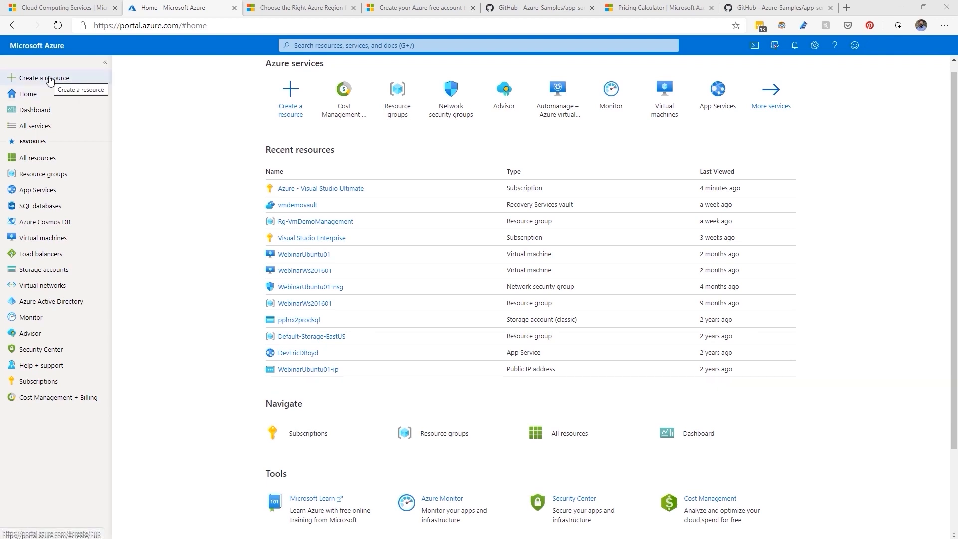
Step: From Create a resource > Compute, search the Marketplace for 'windo' to list Windows Server offerings
left_click(41, 79)
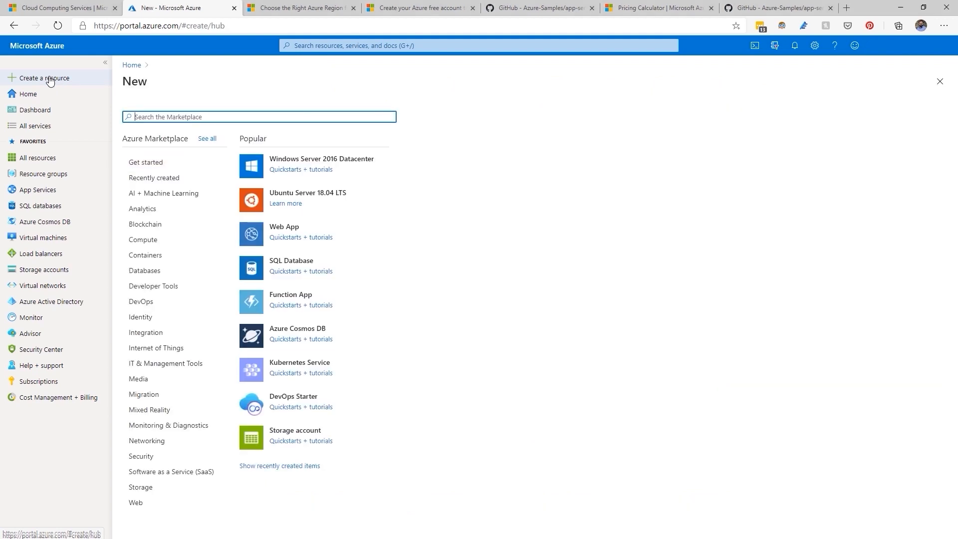
left_click(143, 239)
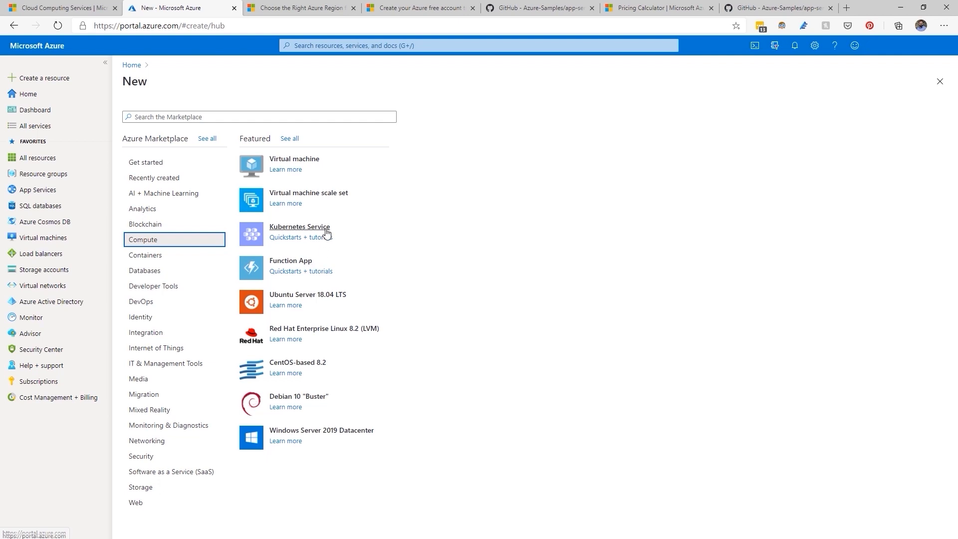
left_click(258, 117)
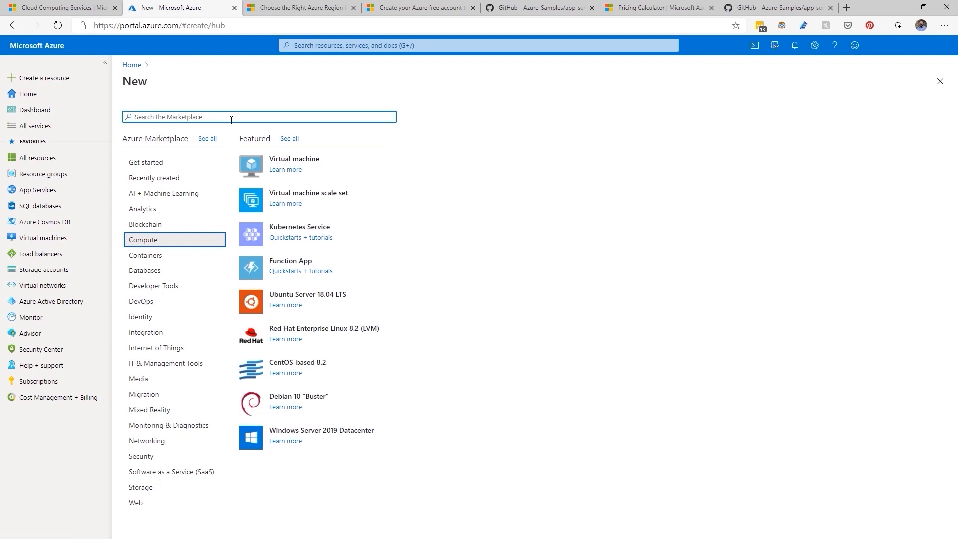
type("windo")
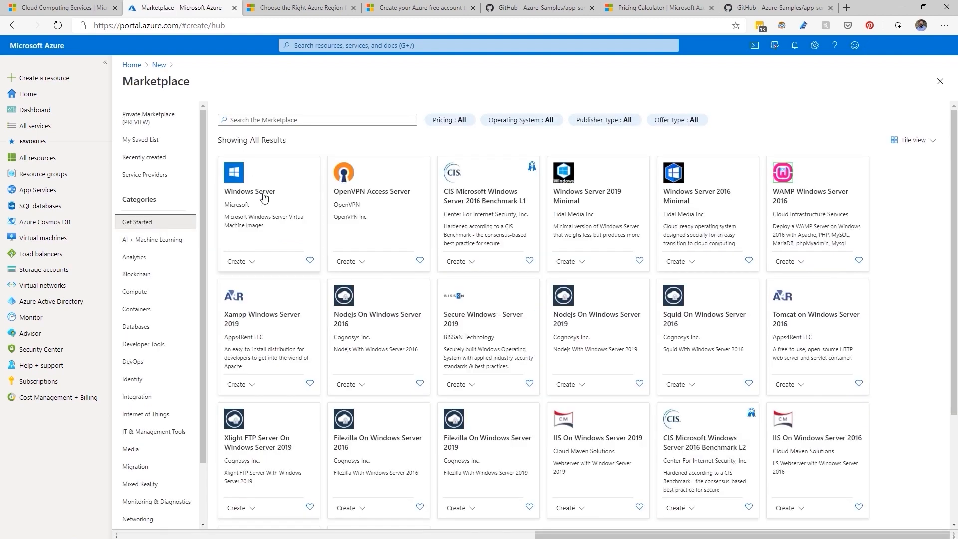
mouse_move(267, 215)
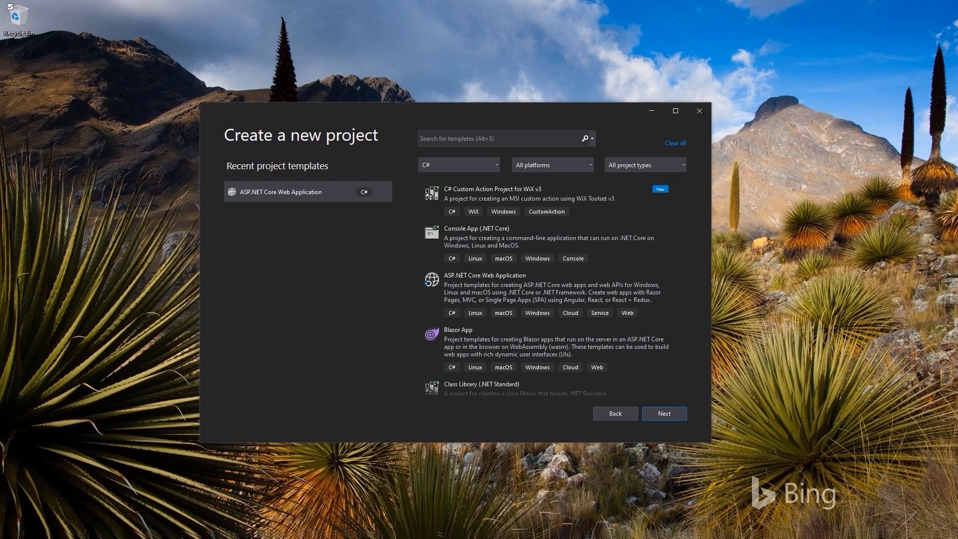
mouse_move(400, 131)
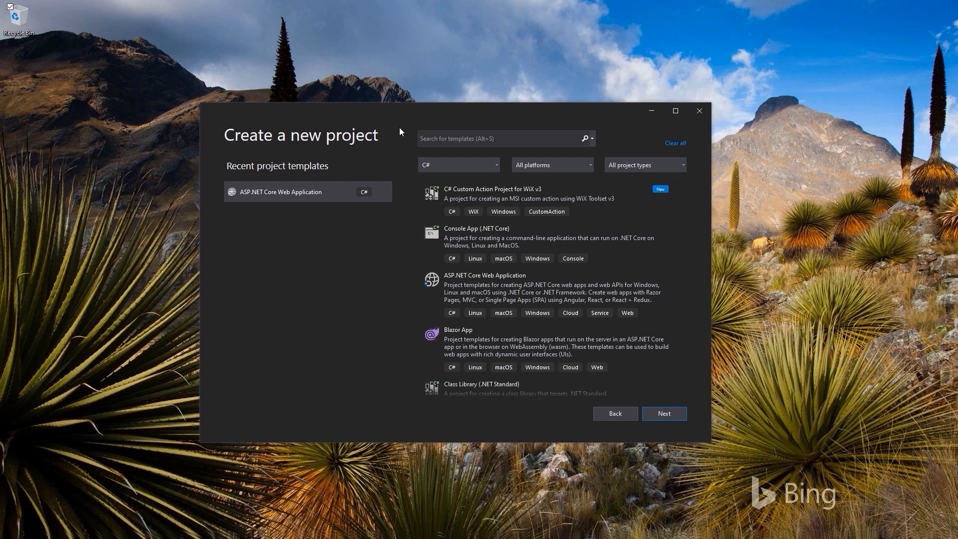
Step: Pick ASP.NET Core Web Application from the recent templates in Create a new project
left_click(305, 191)
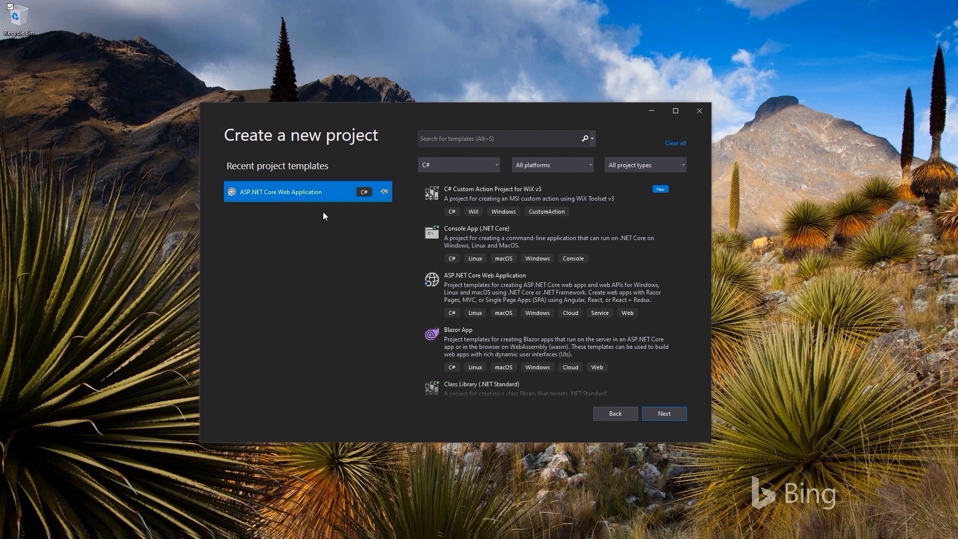